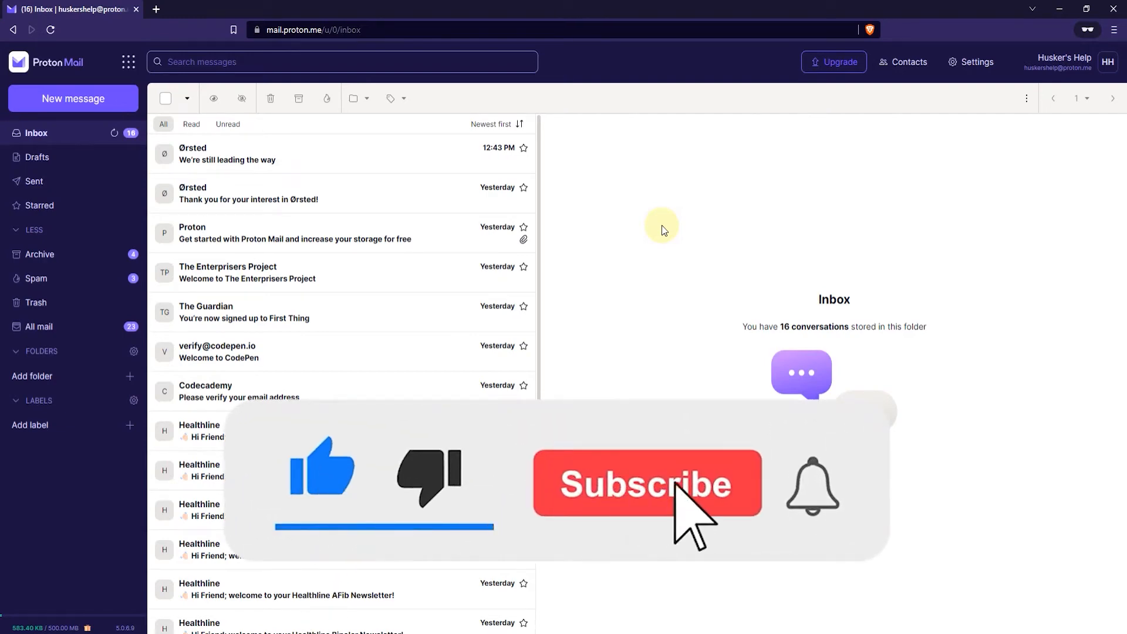
Open the Contacts panel, which lists the single saved contact
click(646, 483)
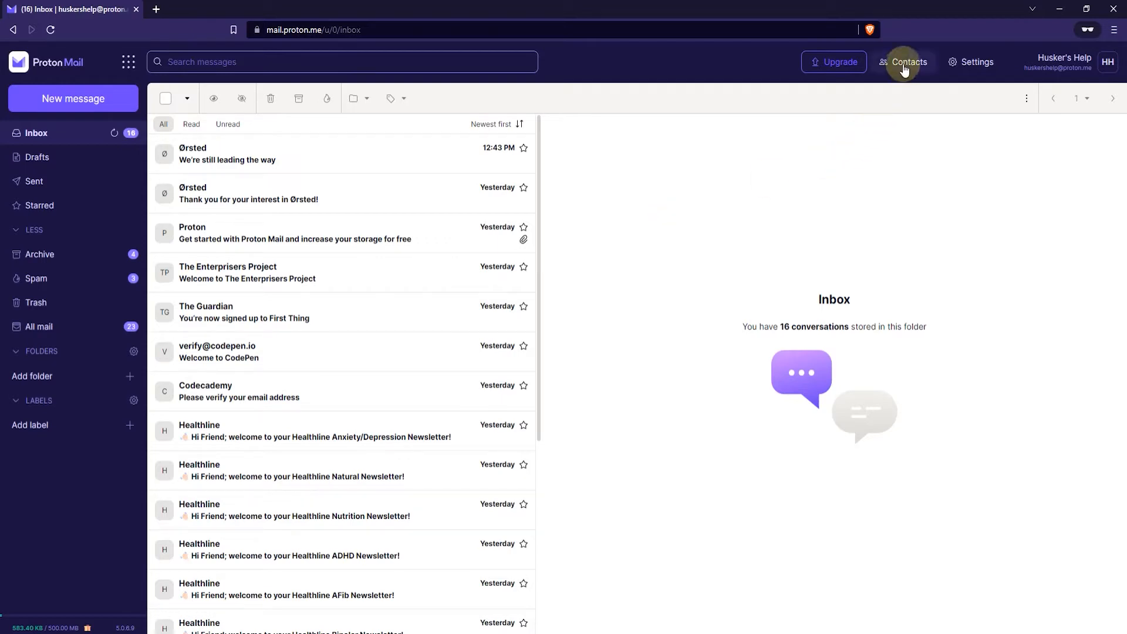
click(908, 61)
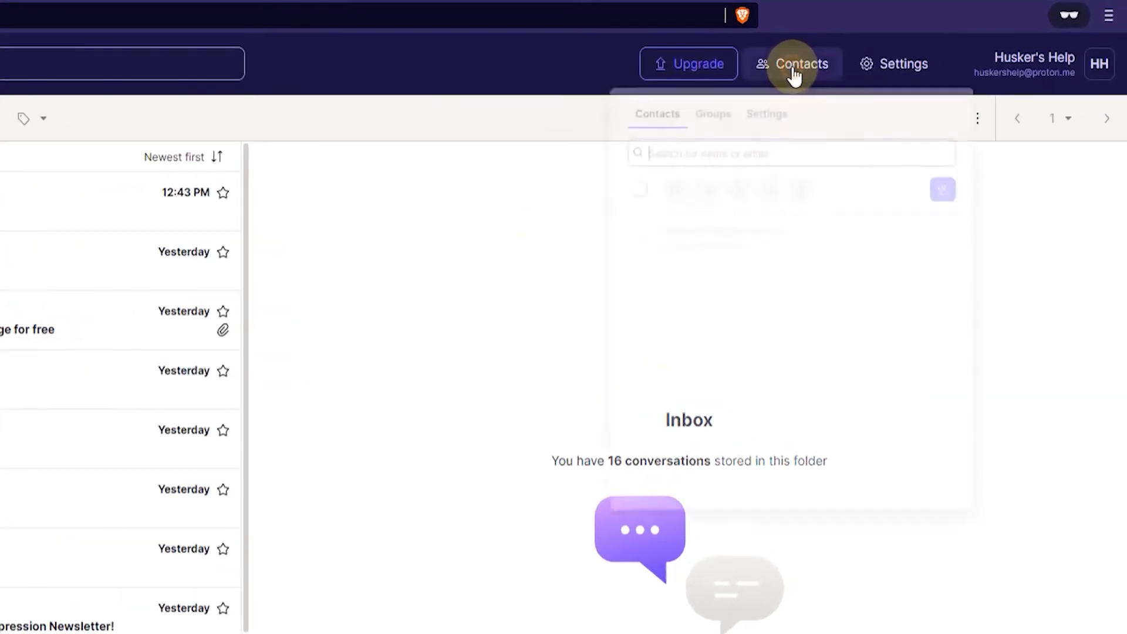
click(793, 64)
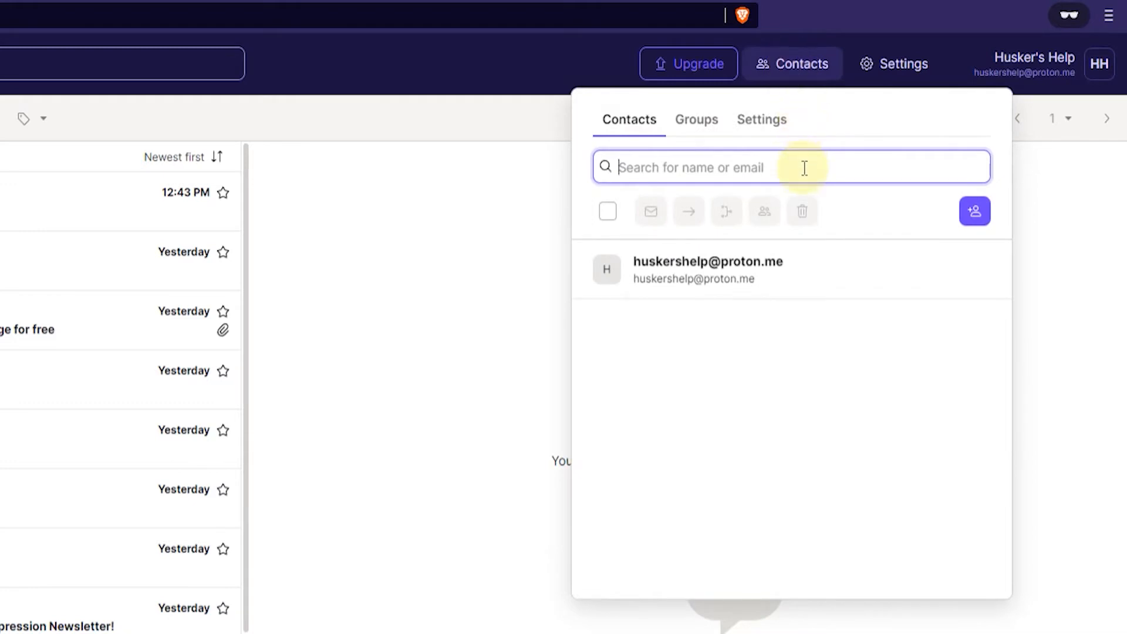
mouse_move(956, 219)
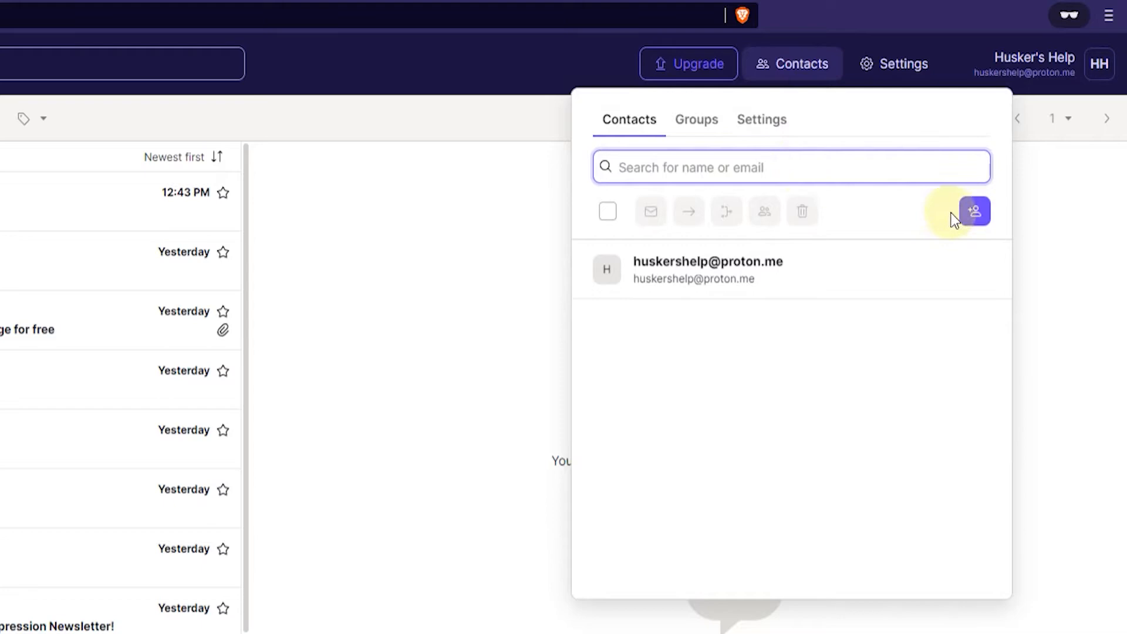
mouse_move(974, 212)
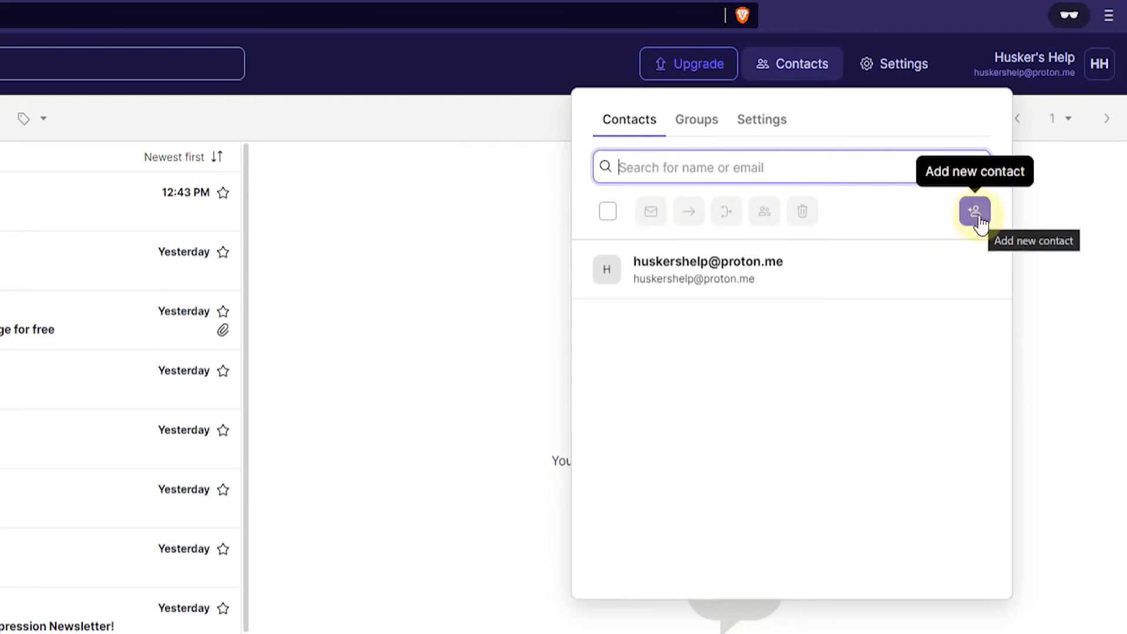
Create and save a contact 'Husker Productions' with a huskerprodu…mail.com email address
click(973, 211)
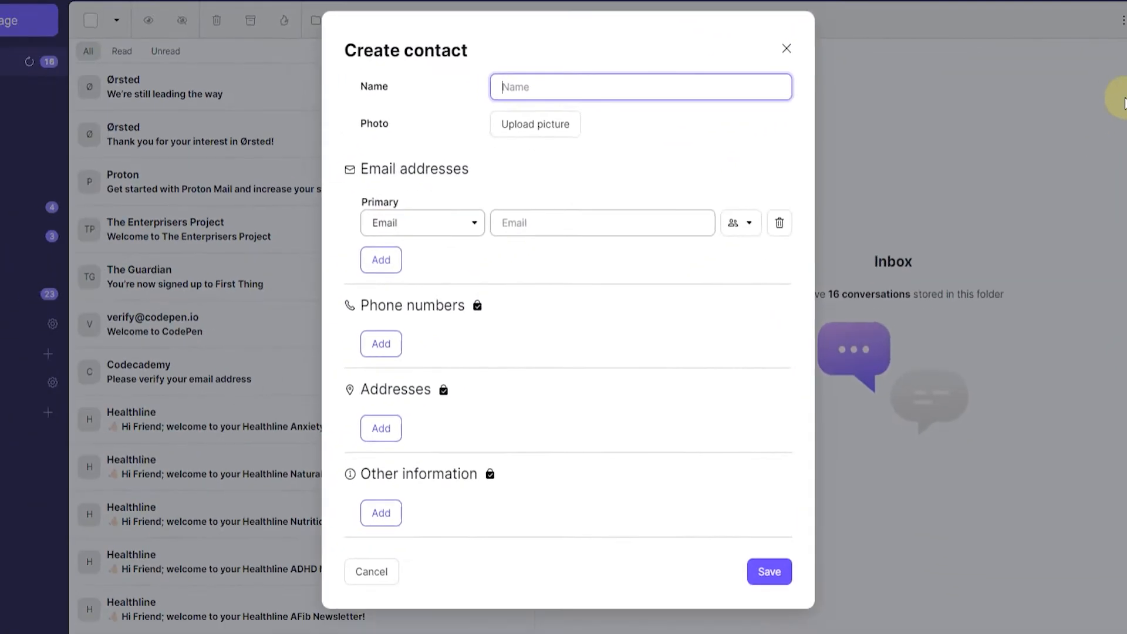
text(Husker Produc)
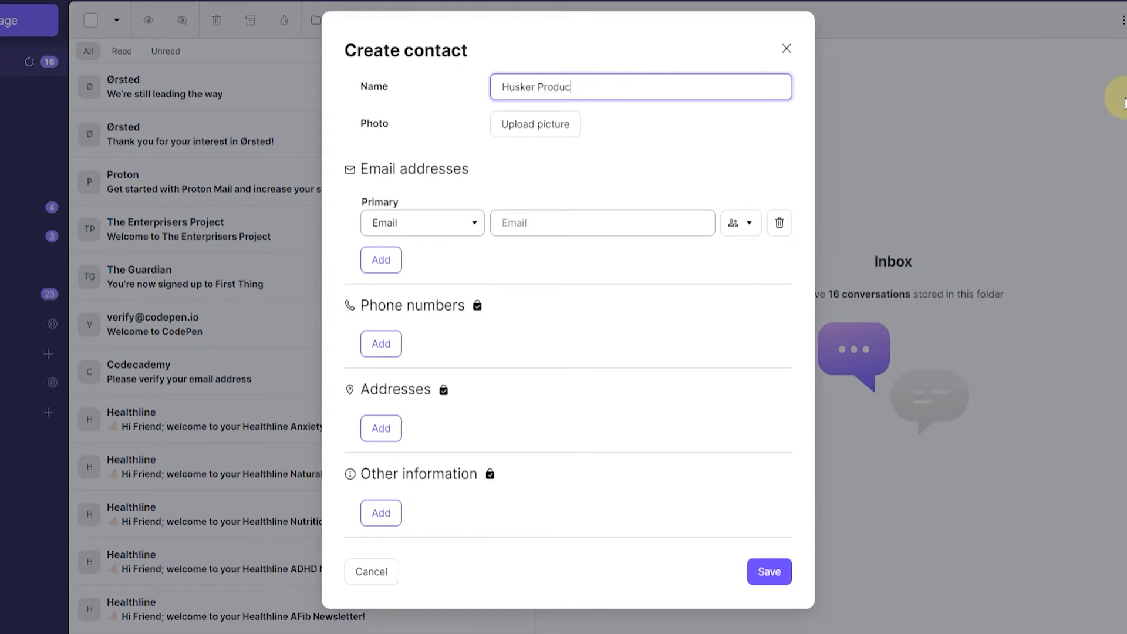
text(tions)
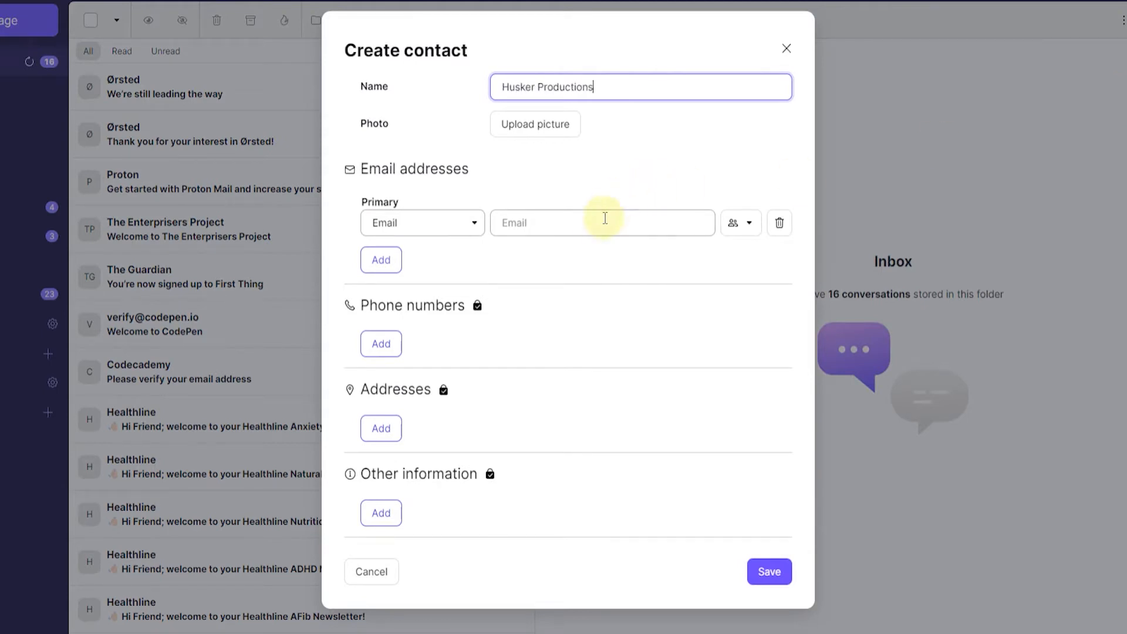
mouse_move(573, 119)
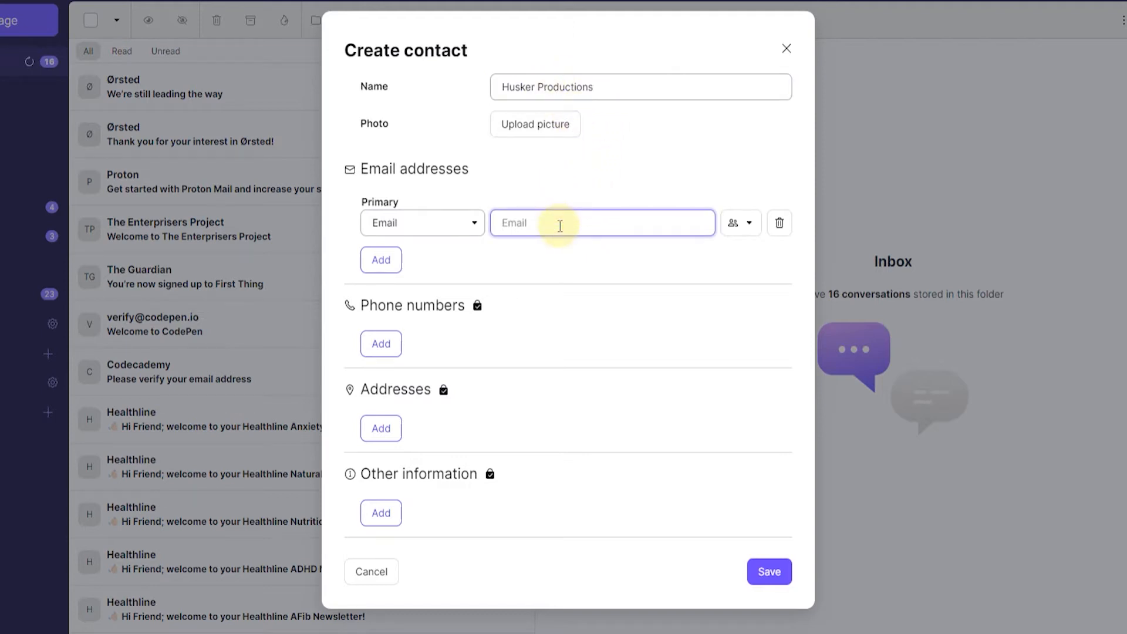
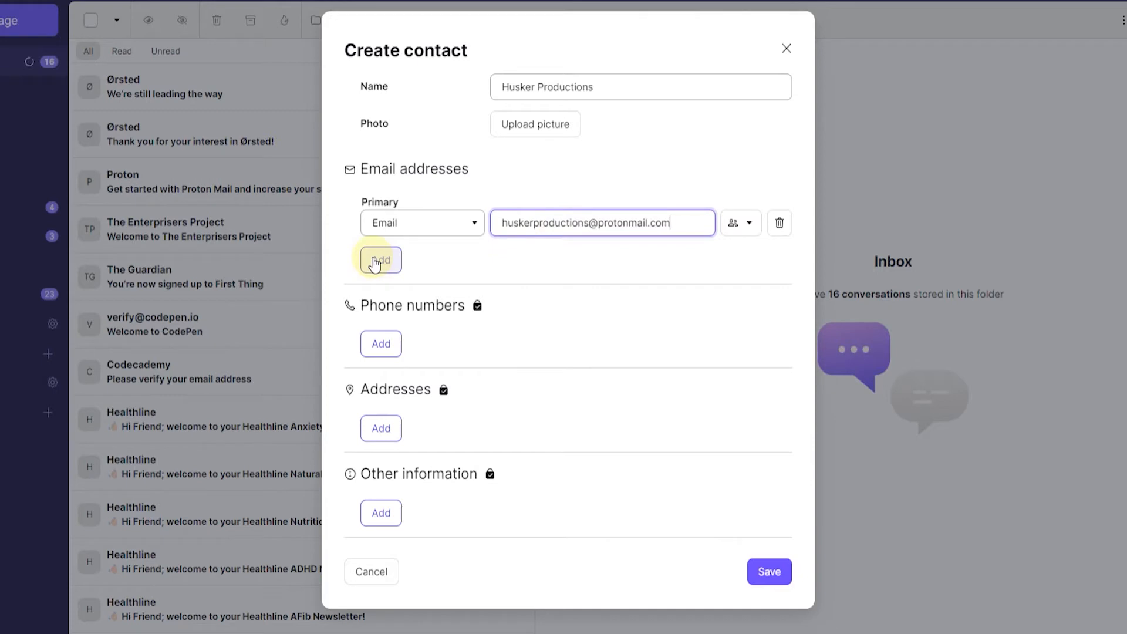
click(380, 260)
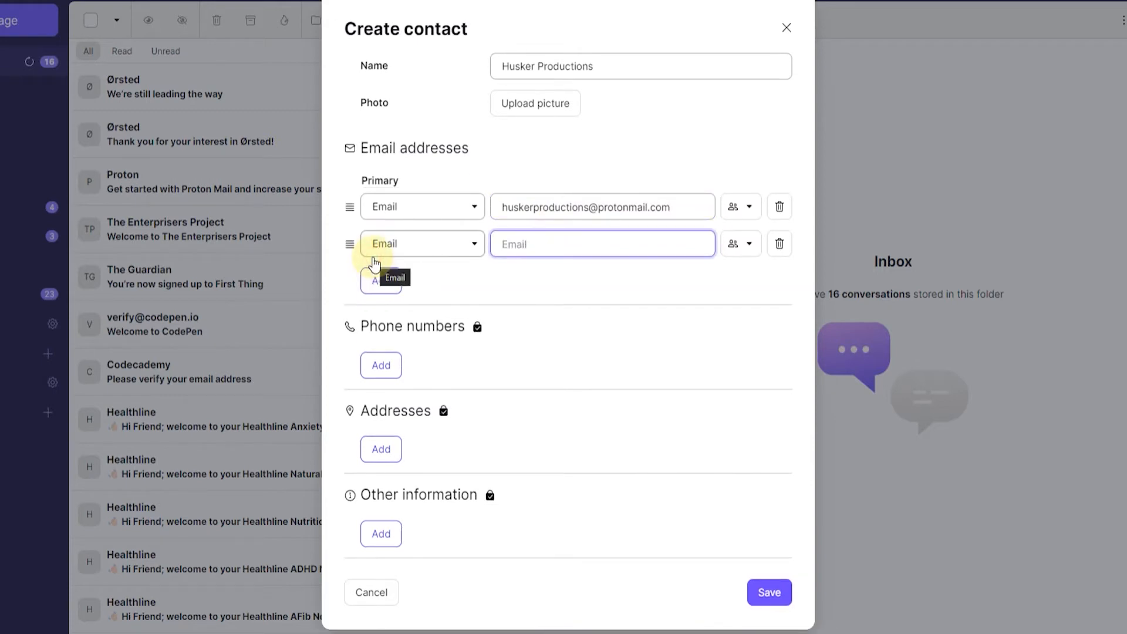
mouse_move(388, 352)
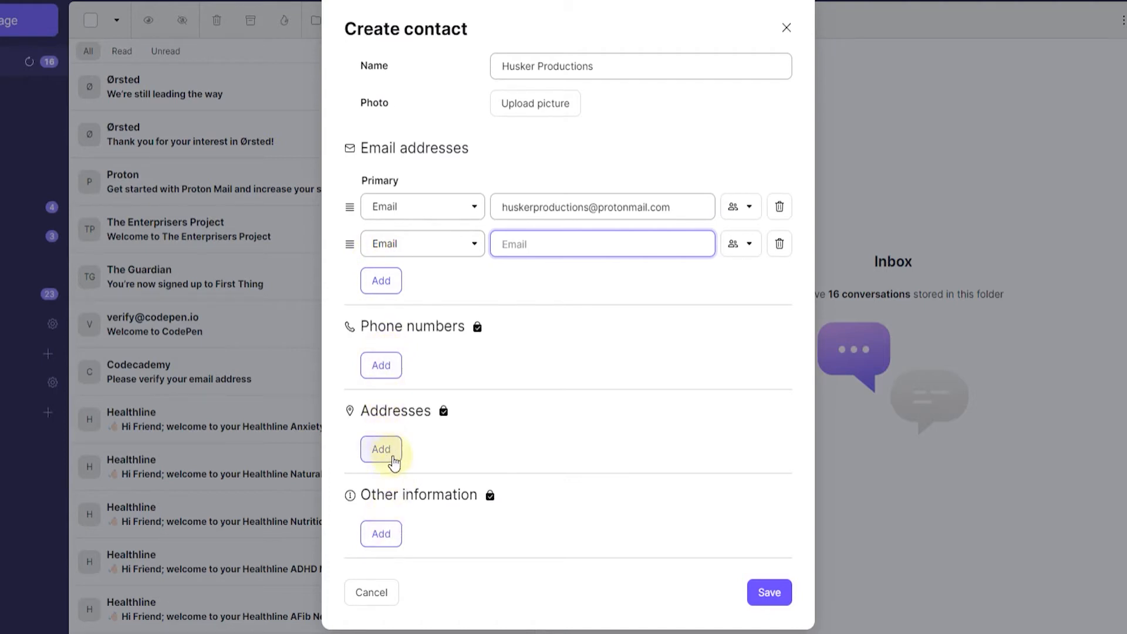
mouse_move(649, 475)
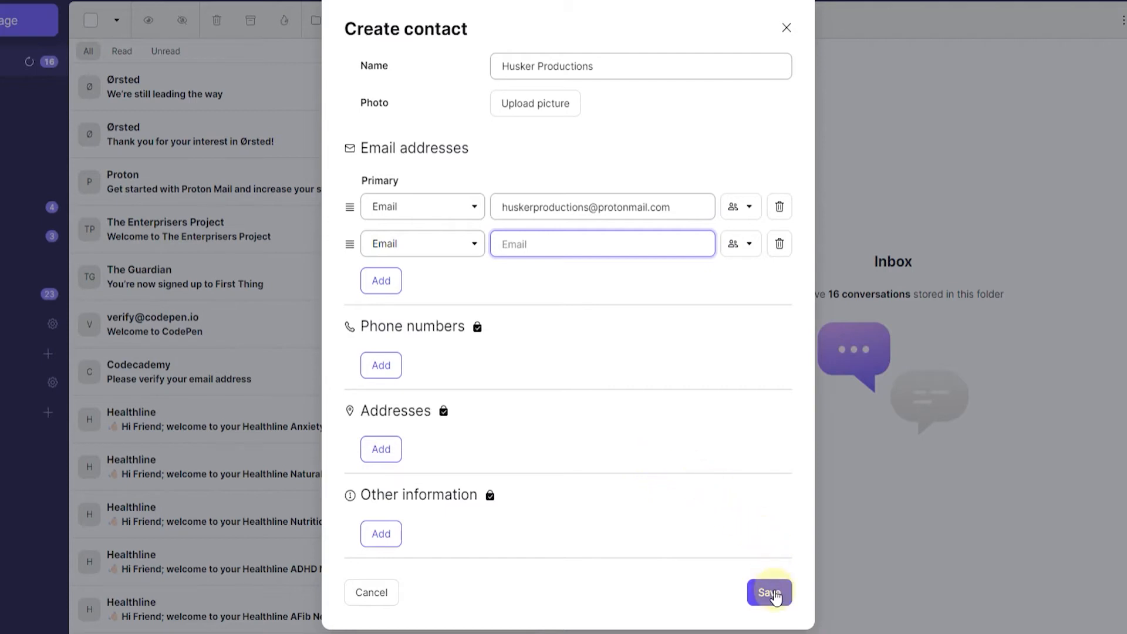
click(769, 592)
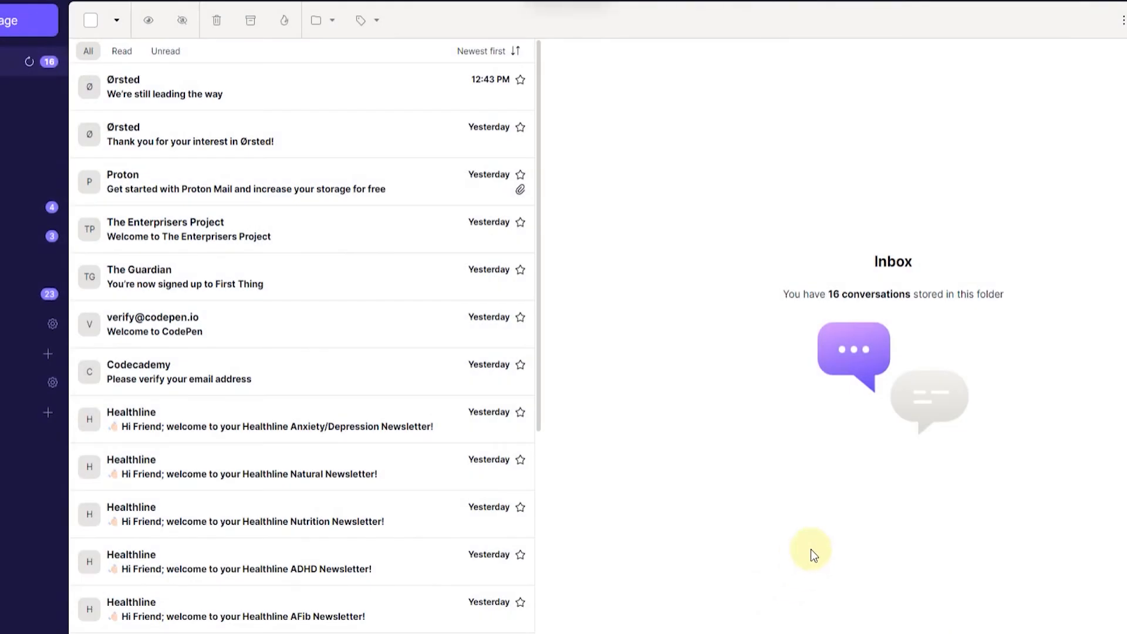
mouse_move(938, 121)
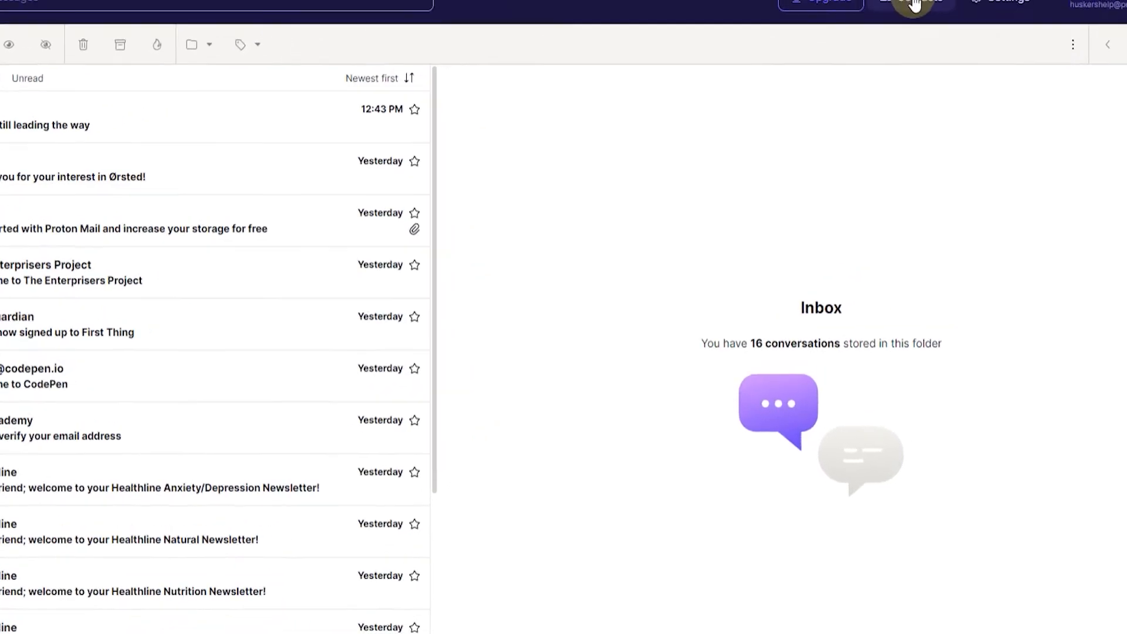
Reopen Contacts and show the details of the original email-named contact
click(806, 33)
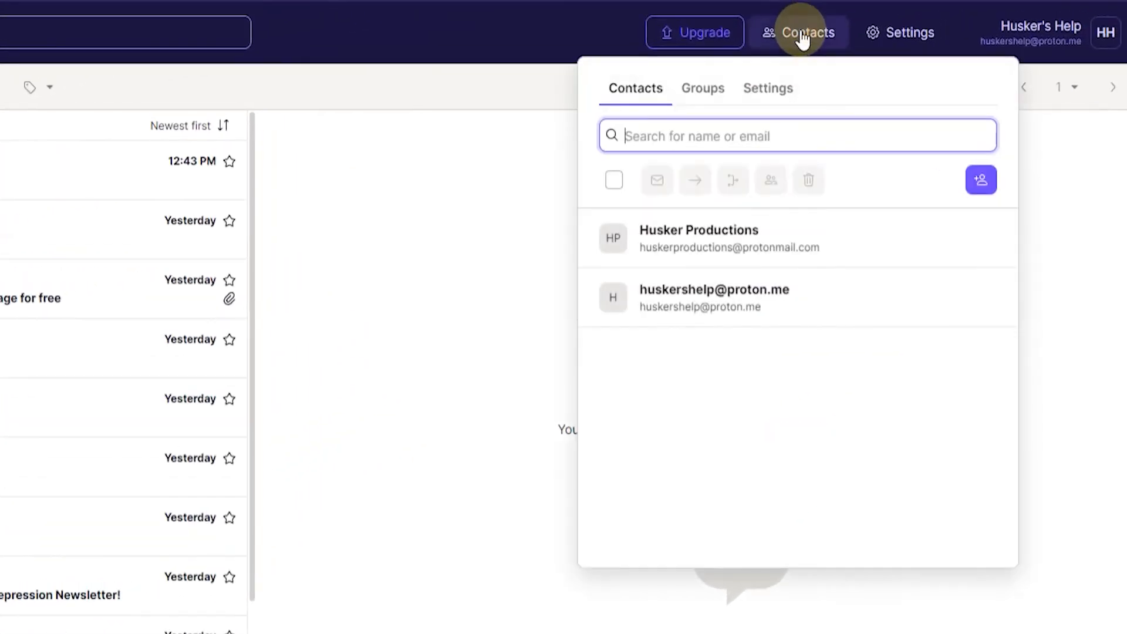
mouse_move(794, 310)
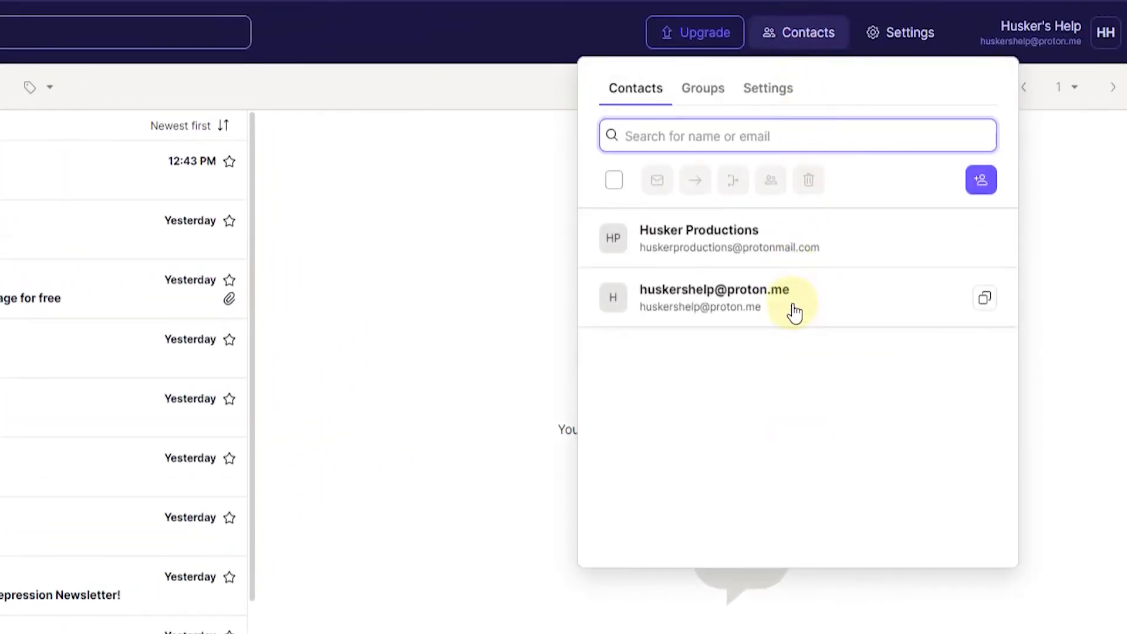
mouse_move(794, 311)
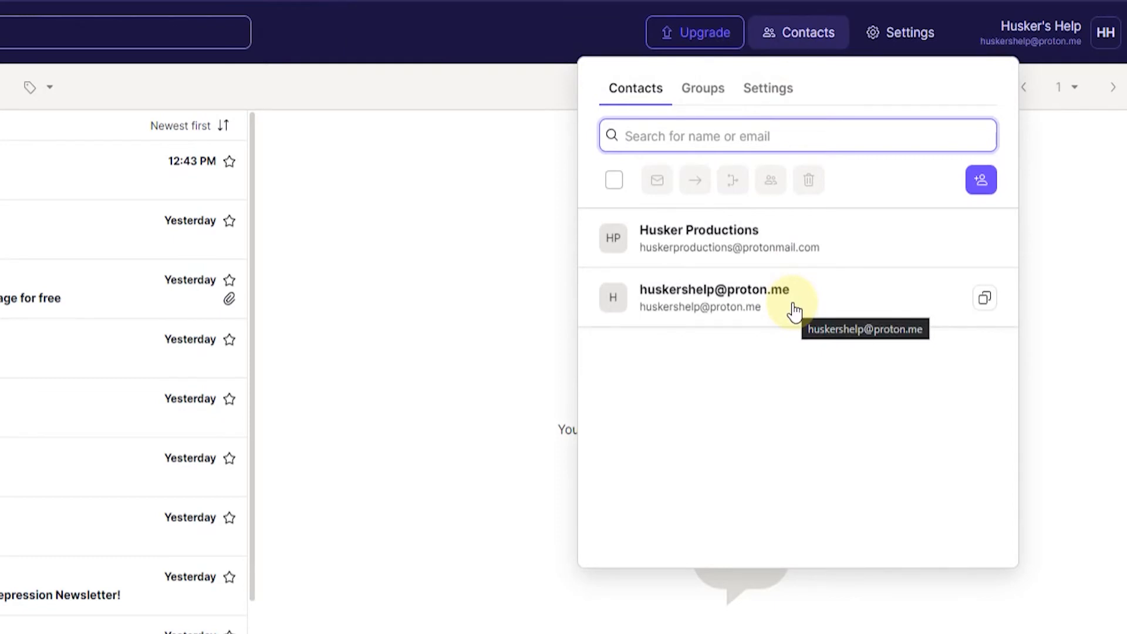
click(714, 297)
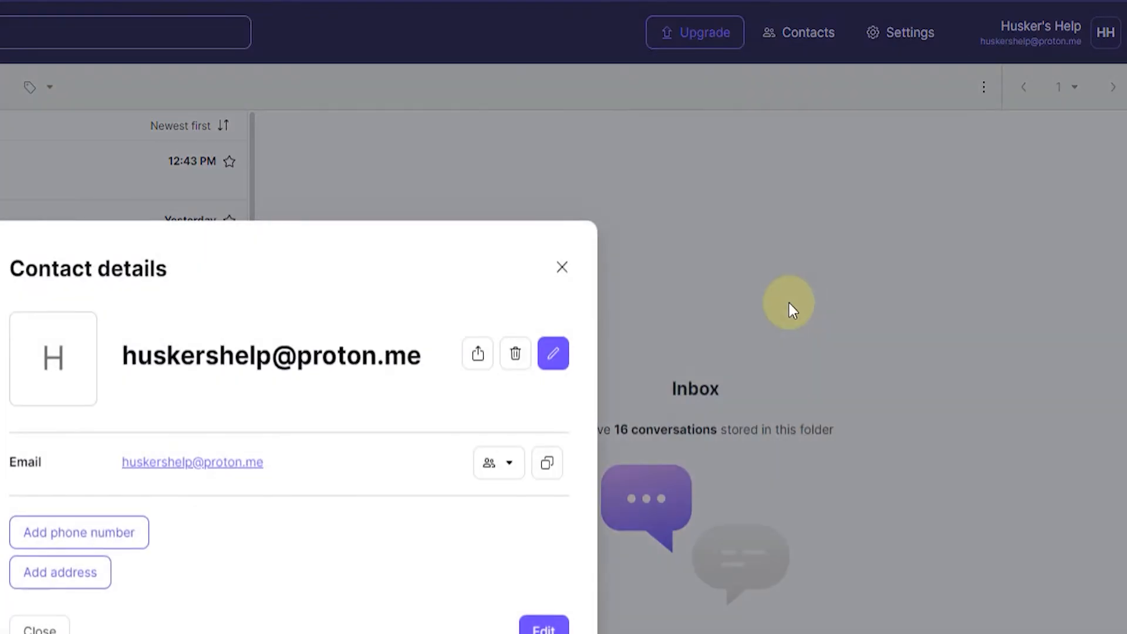
mouse_move(831, 206)
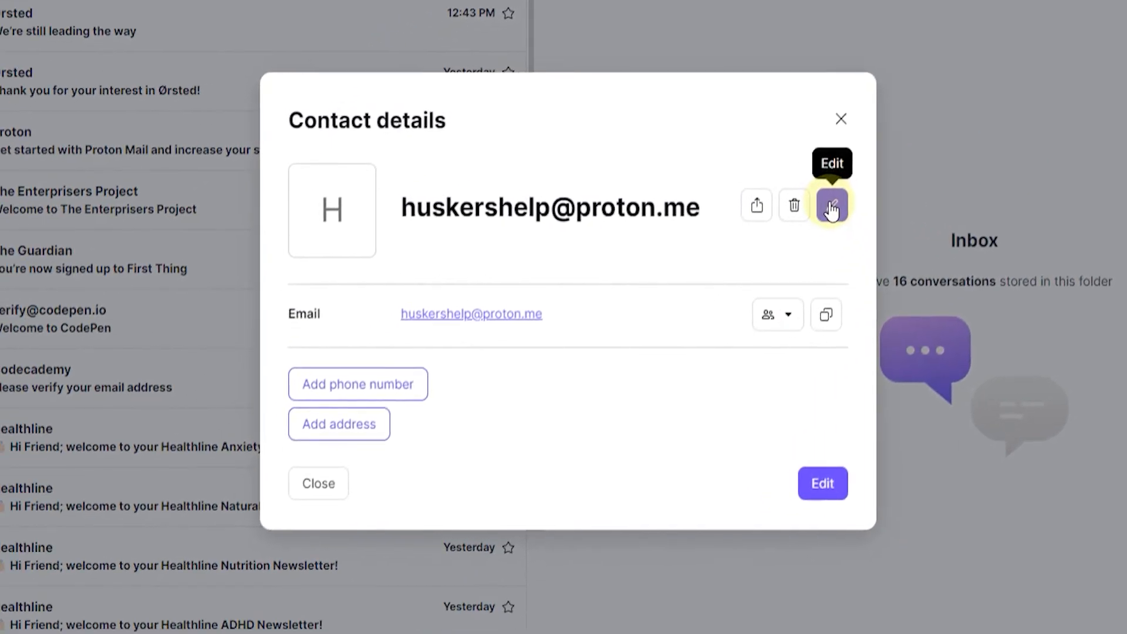
Edit the existing contact, change its name to 'Husker's Help', and save
click(831, 205)
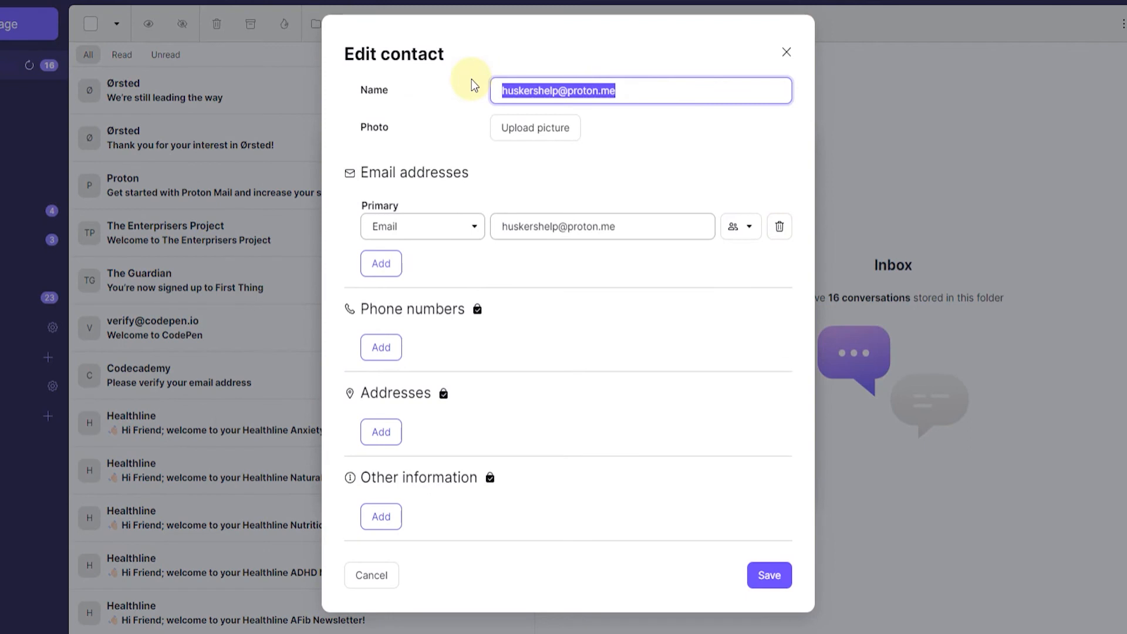
text(Husker's Help)
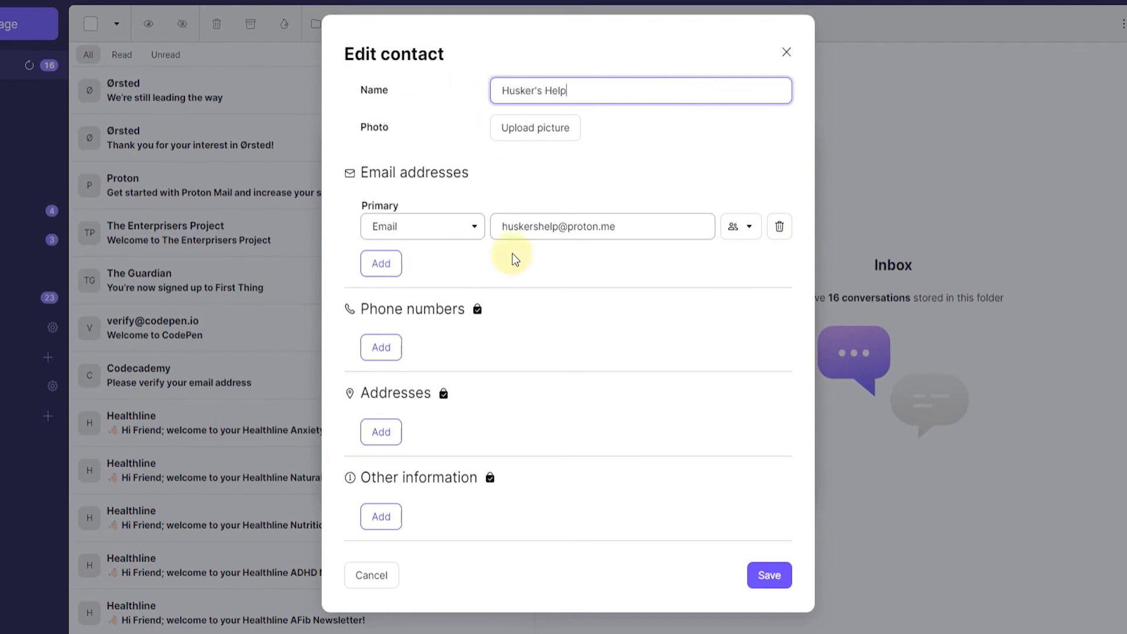
mouse_move(477, 336)
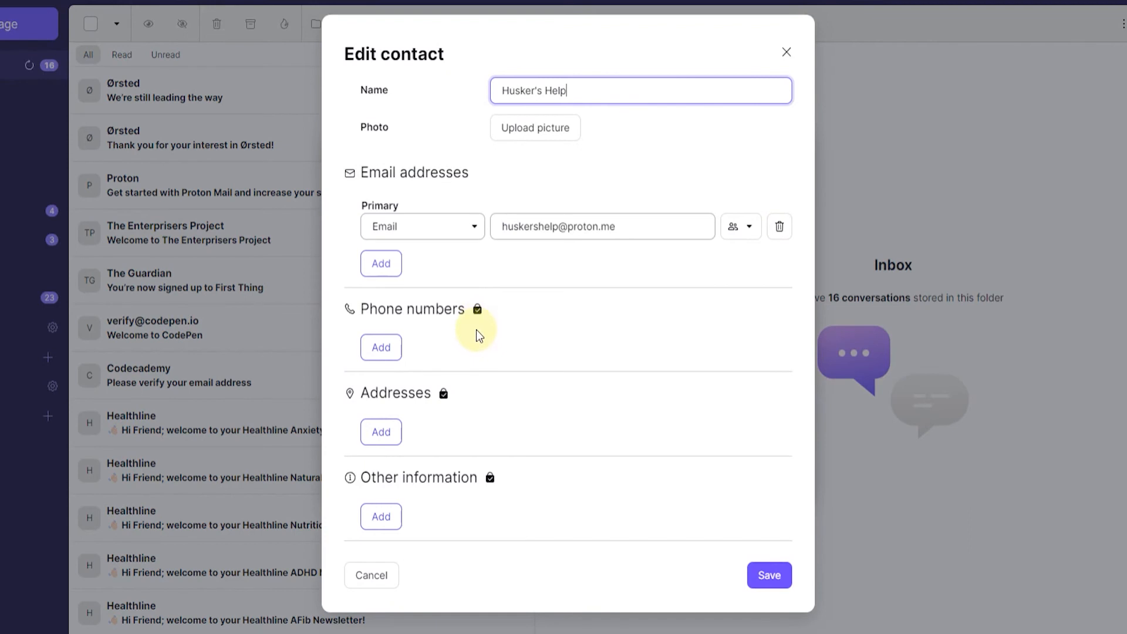
mouse_move(437, 484)
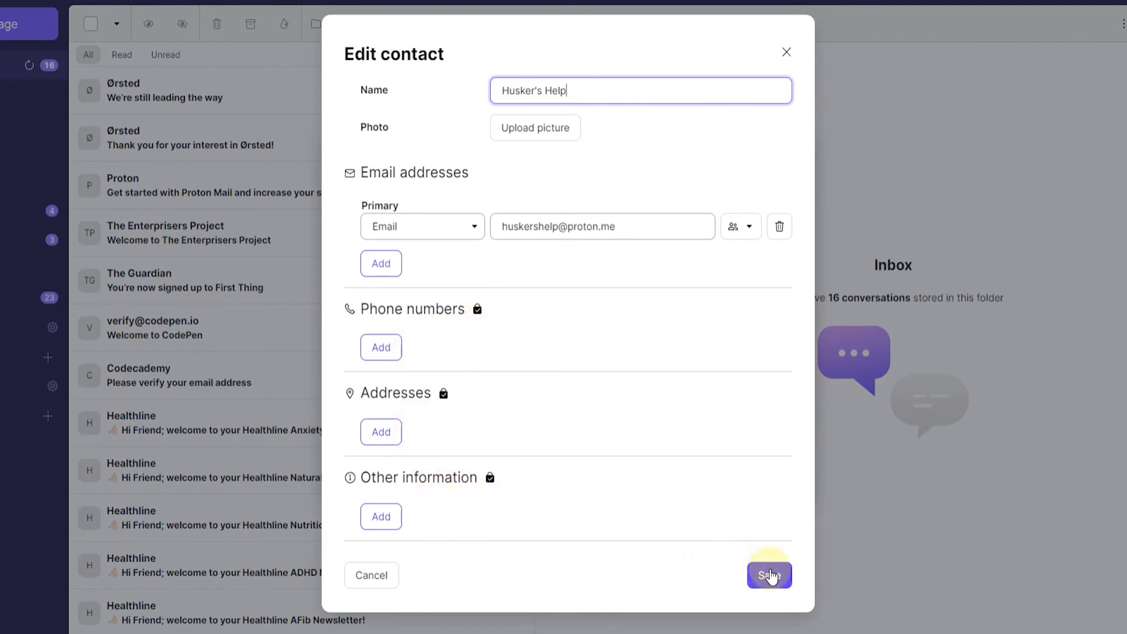
click(769, 574)
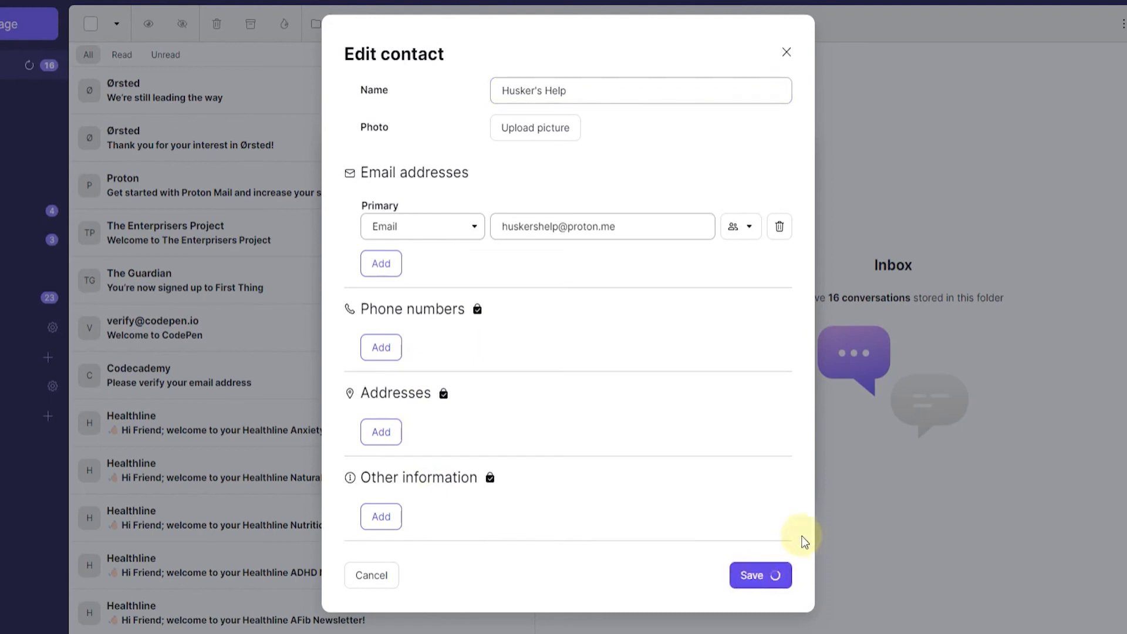
Close the Husker's Help contact details dialog to return to the inbox
click(759, 576)
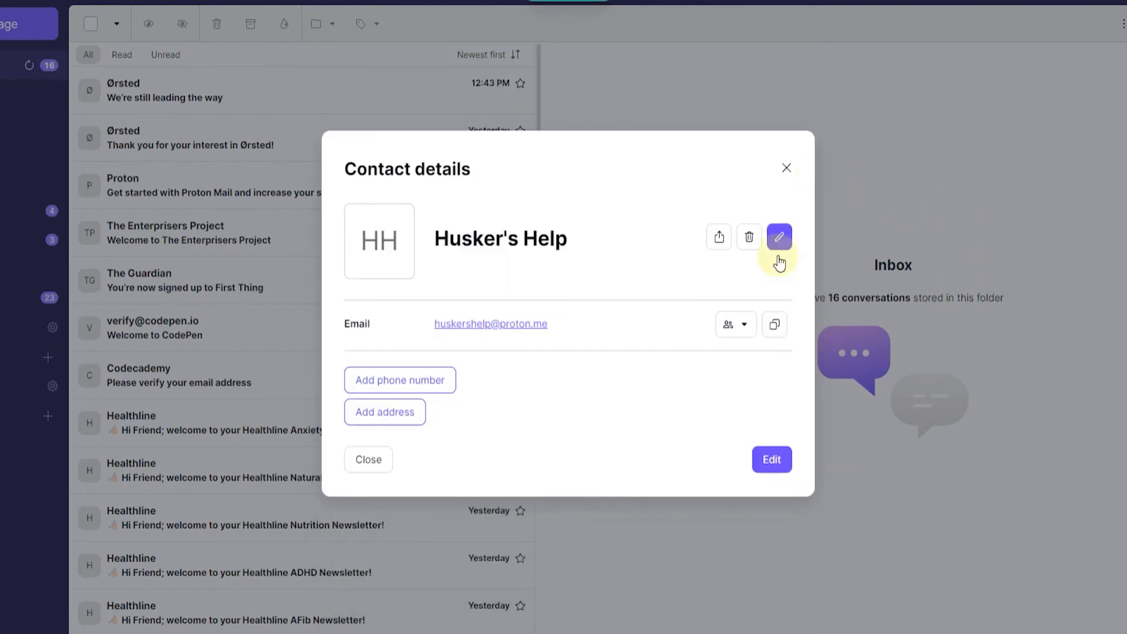
mouse_move(786, 173)
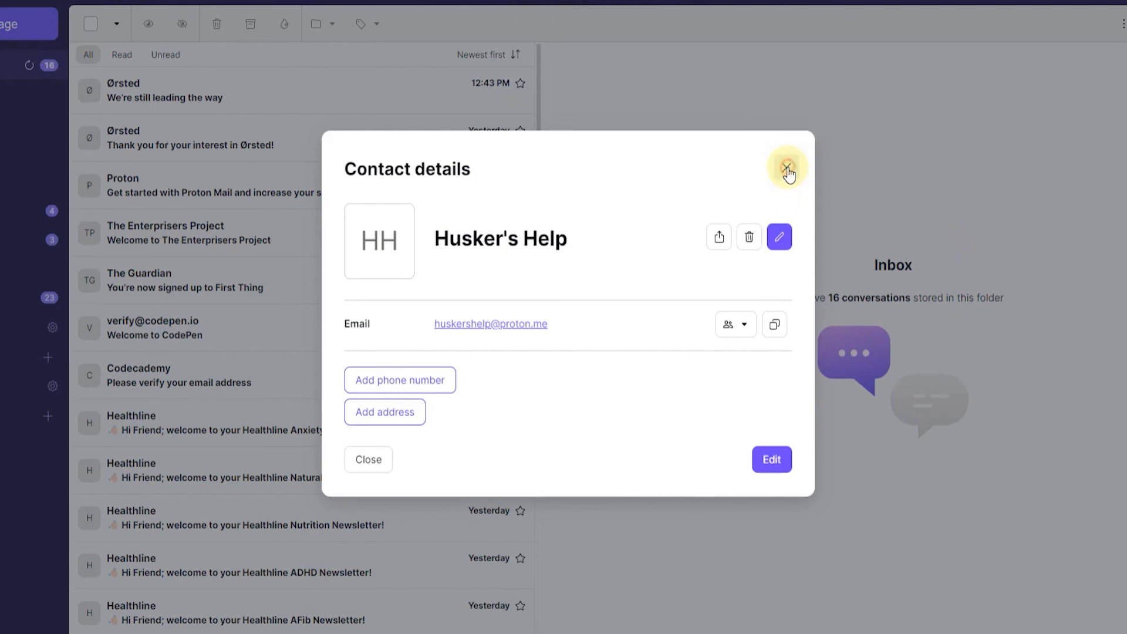
click(787, 169)
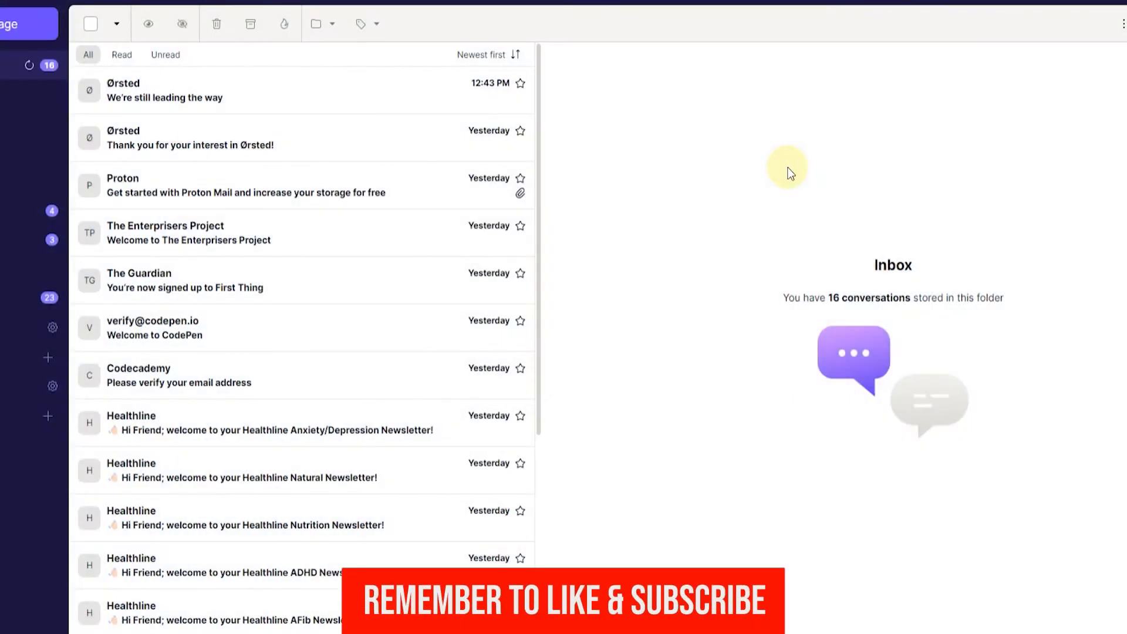